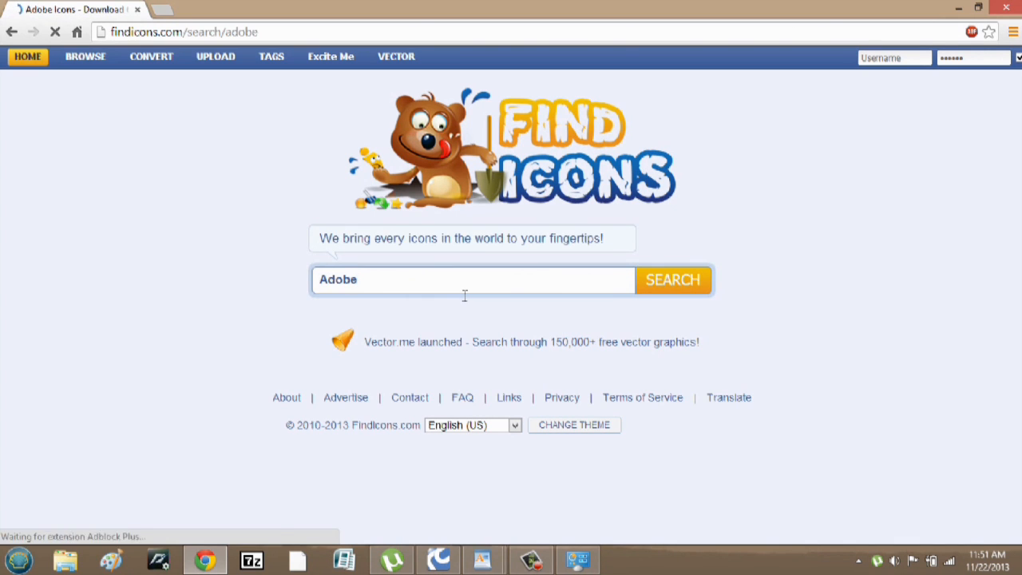
# Step: Search FindIcons for 'microsoft word' and review the Word icon results
pyautogui.click(672, 279)
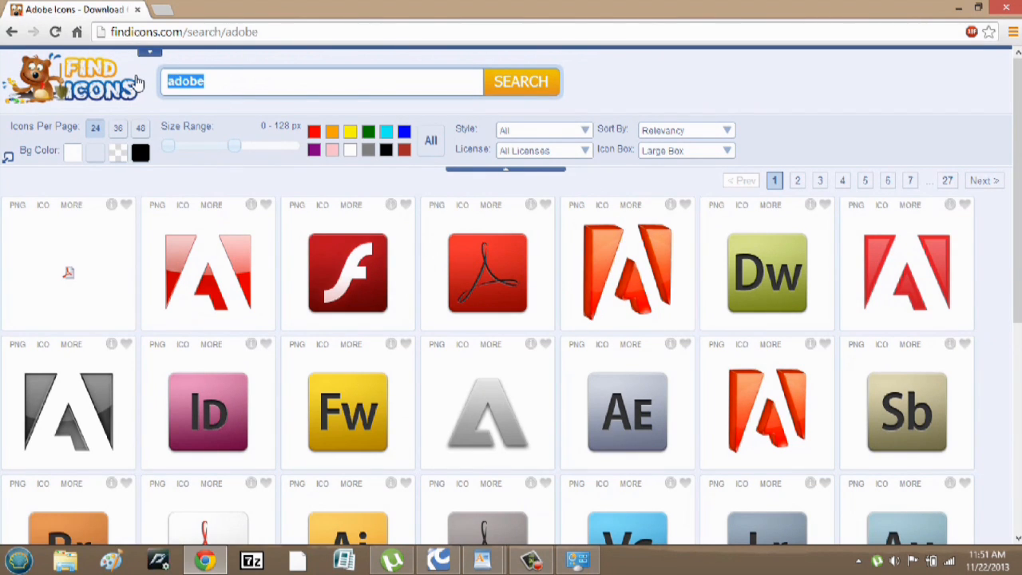
pyautogui.moveTo(136, 79)
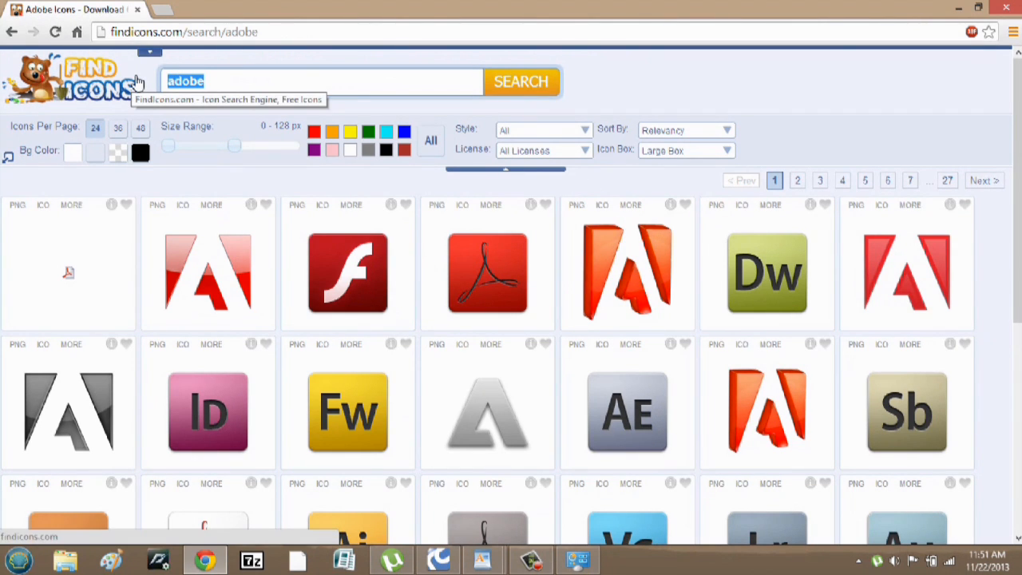
pyautogui.write('microsoft word')
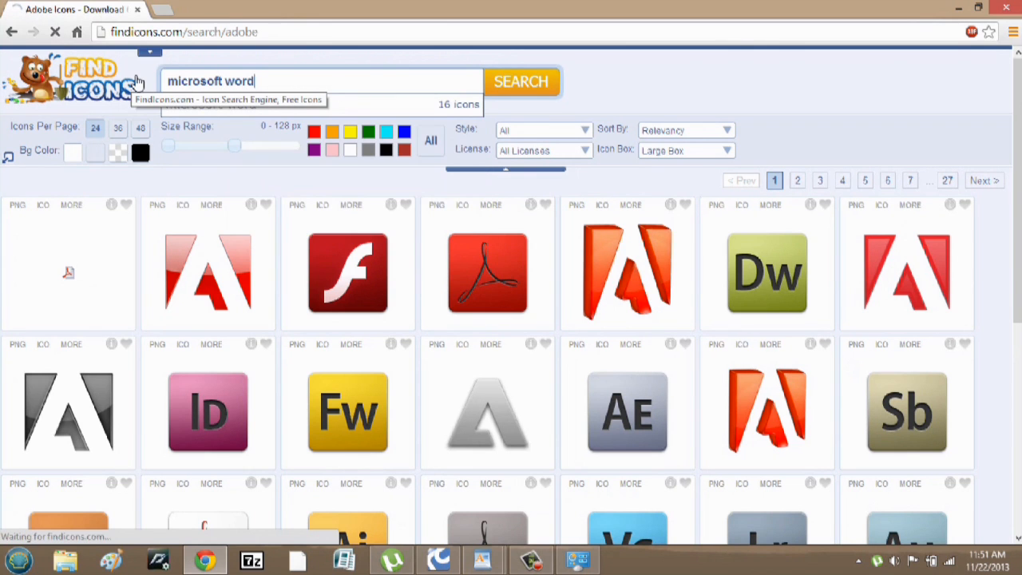
pyautogui.click(521, 81)
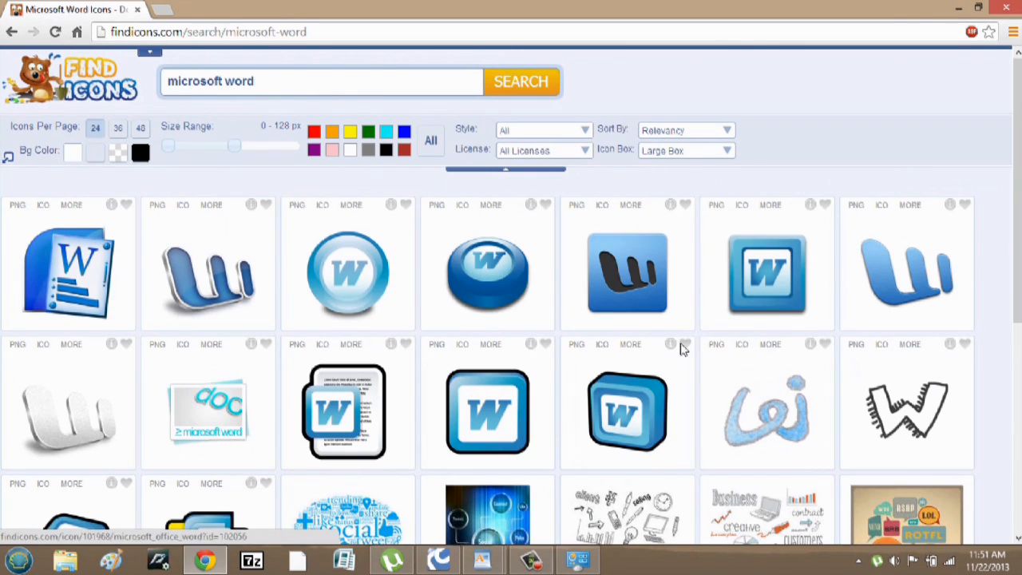
pyautogui.scroll(-3)
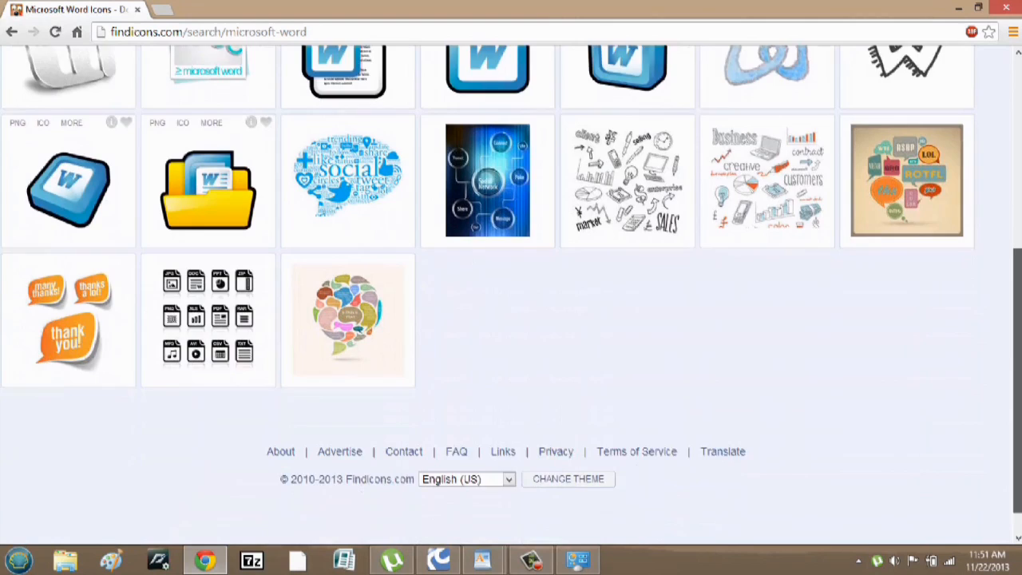
pyautogui.scroll(3)
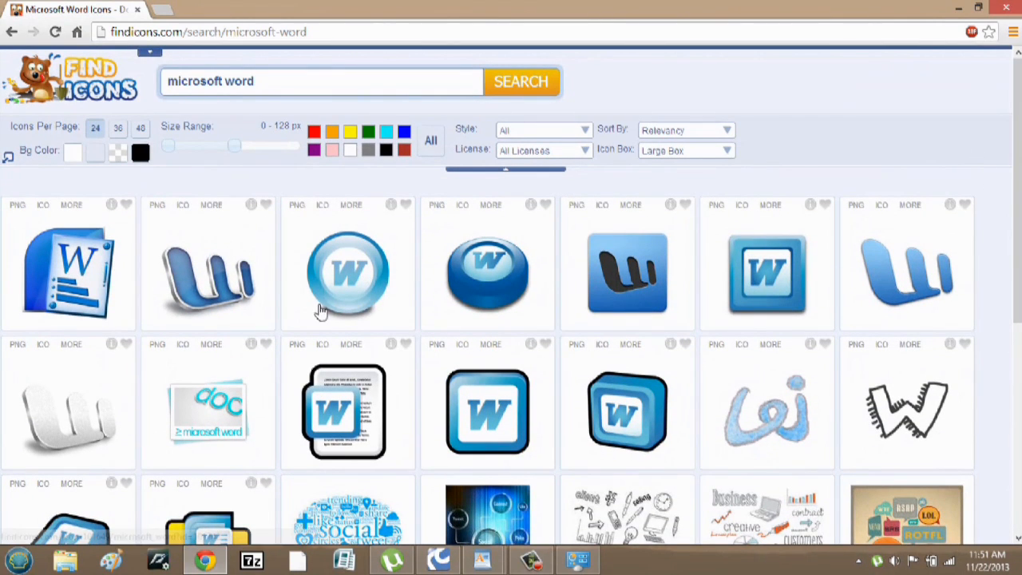
pyautogui.moveTo(188, 271)
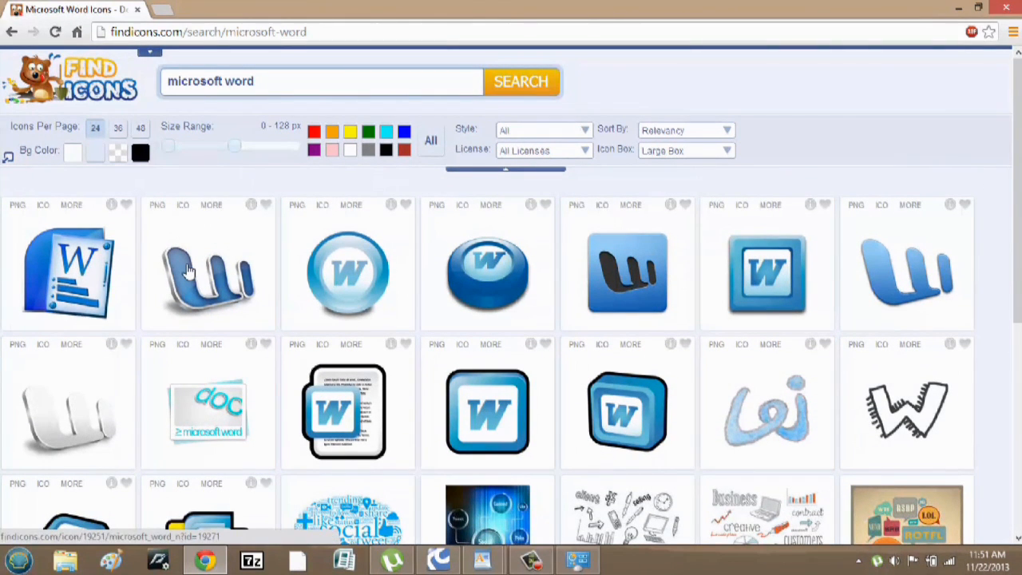
# Step: Download the blue W icon from the Office 10 pack as an ICO file
pyautogui.click(208, 275)
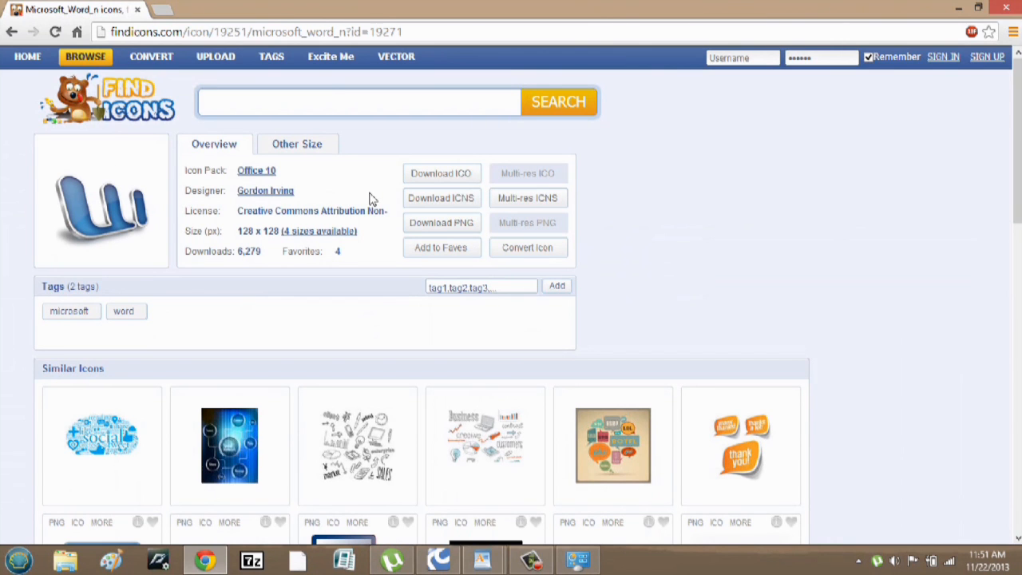
pyautogui.click(441, 172)
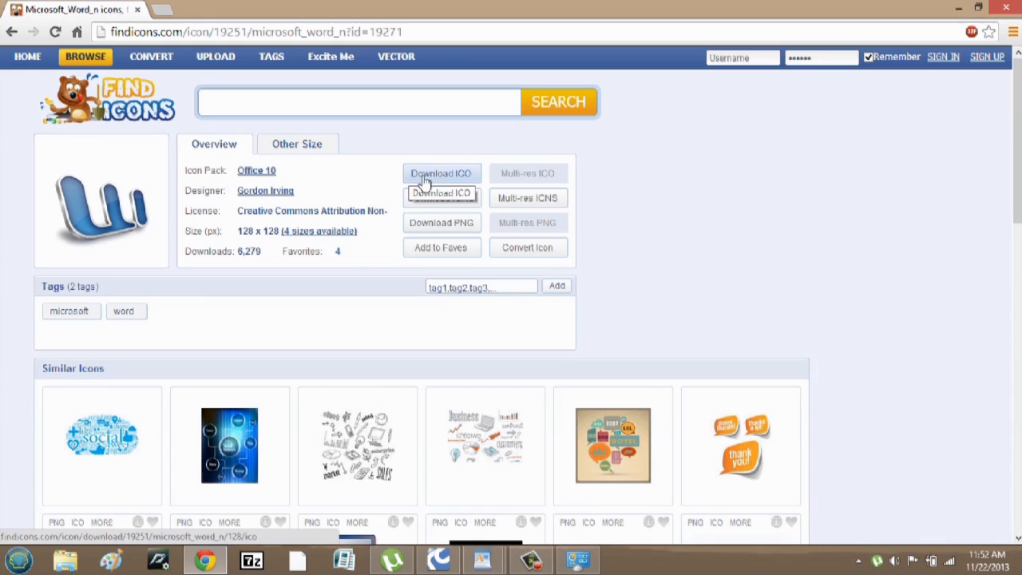
pyautogui.click(441, 173)
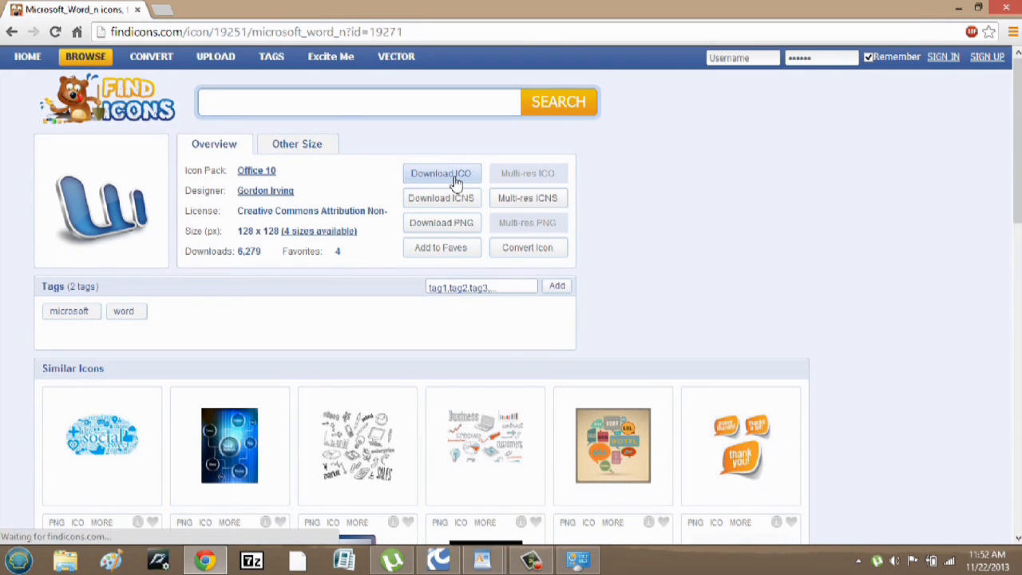
pyautogui.click(441, 173)
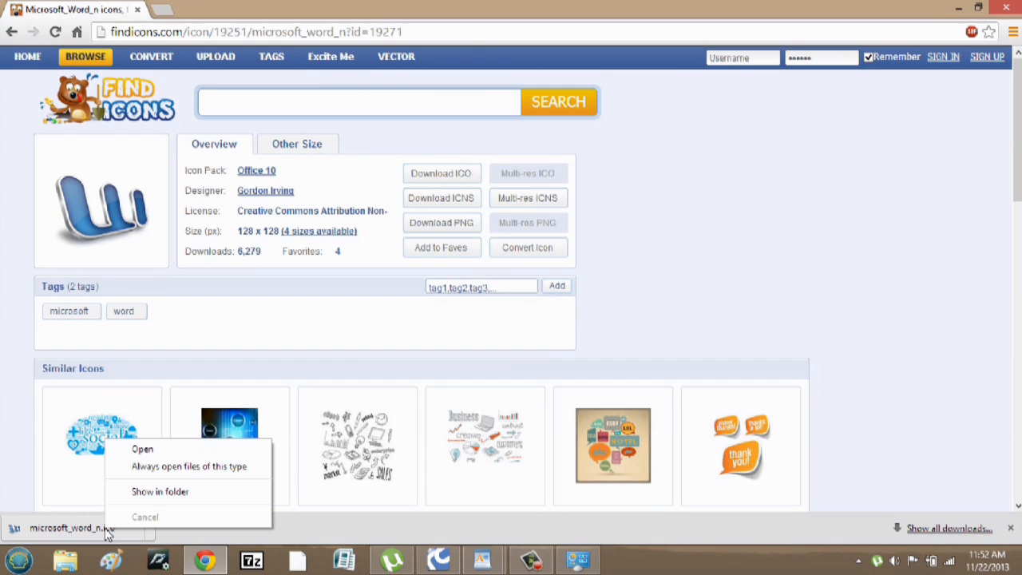
pyautogui.moveTo(160, 493)
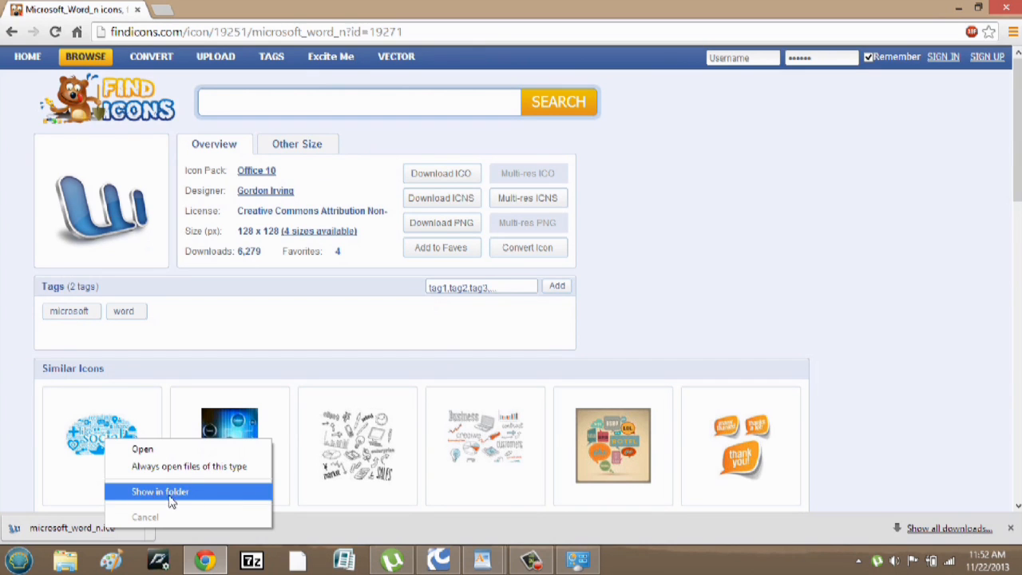
pyautogui.click(160, 492)
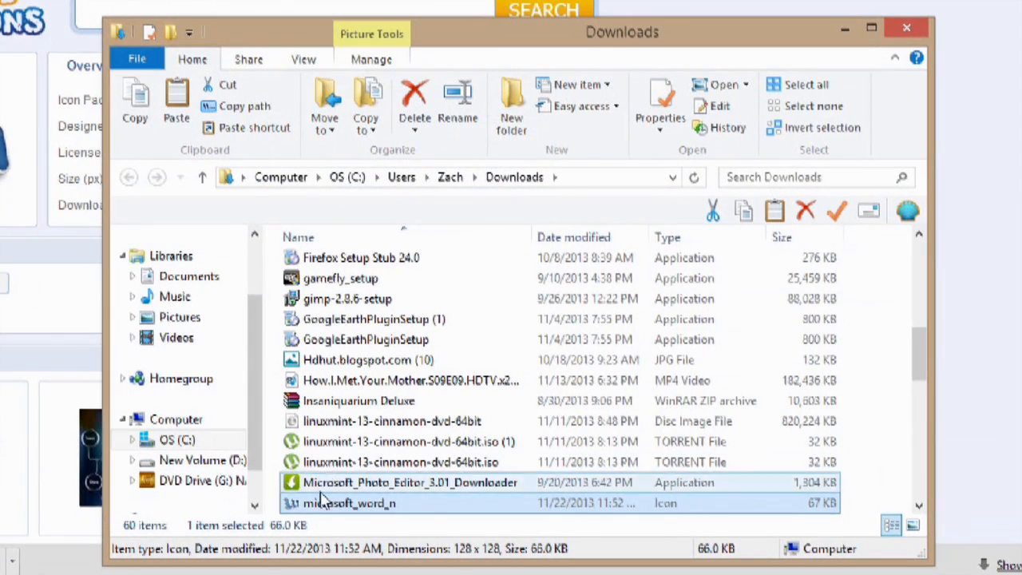
pyautogui.scroll(-3)
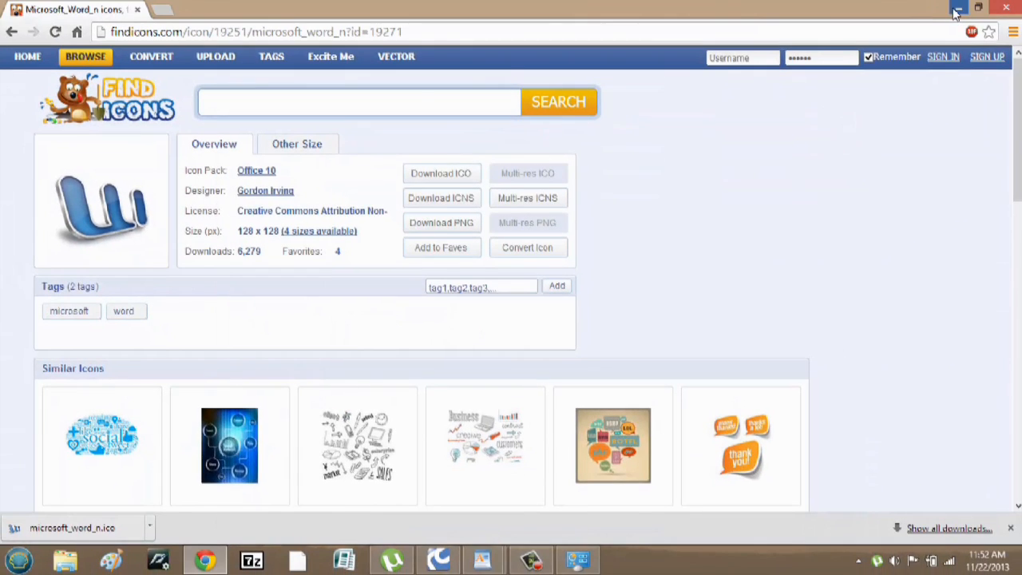
# Step: Reveal the desktop and reach the Word shortcut's Change Icon dialog via its Properties
pyautogui.click(979, 10)
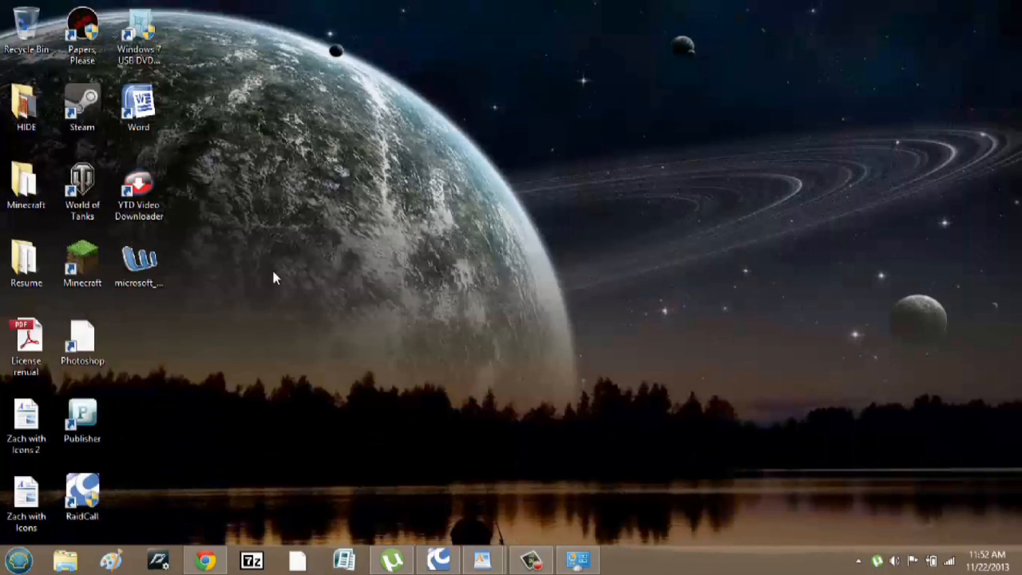
pyautogui.moveTo(141, 259)
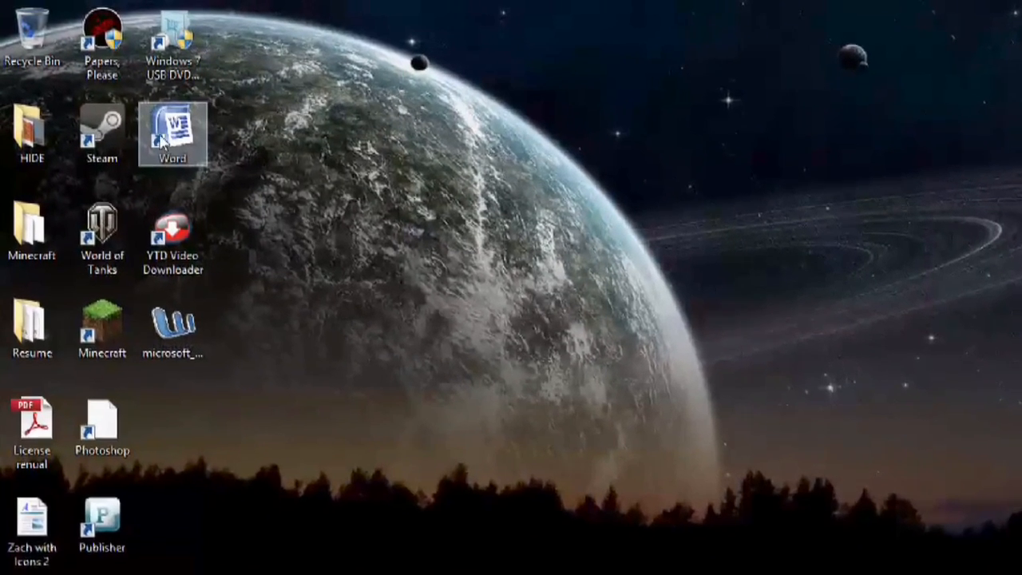
pyautogui.rightClick(172, 134)
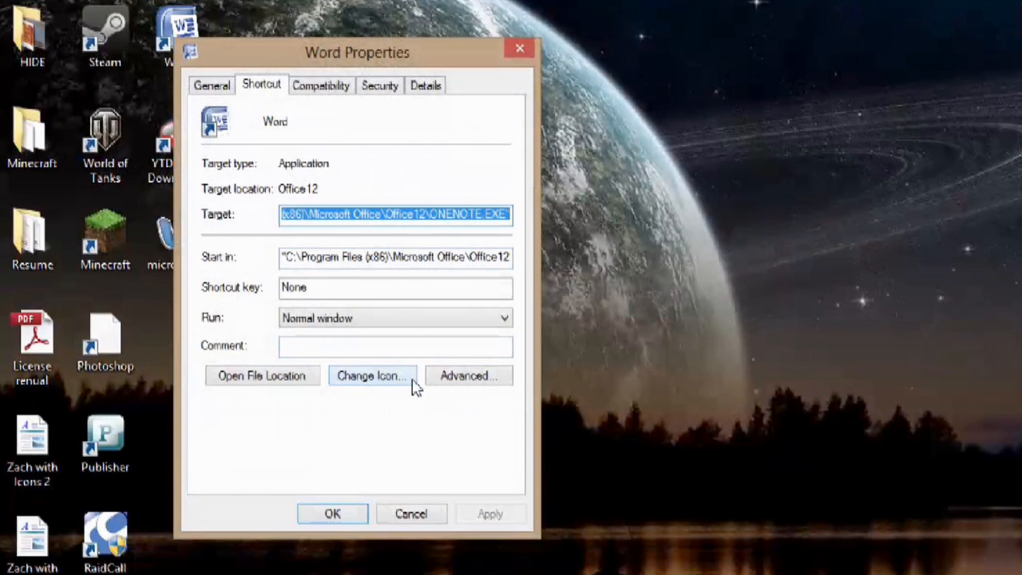
pyautogui.click(371, 376)
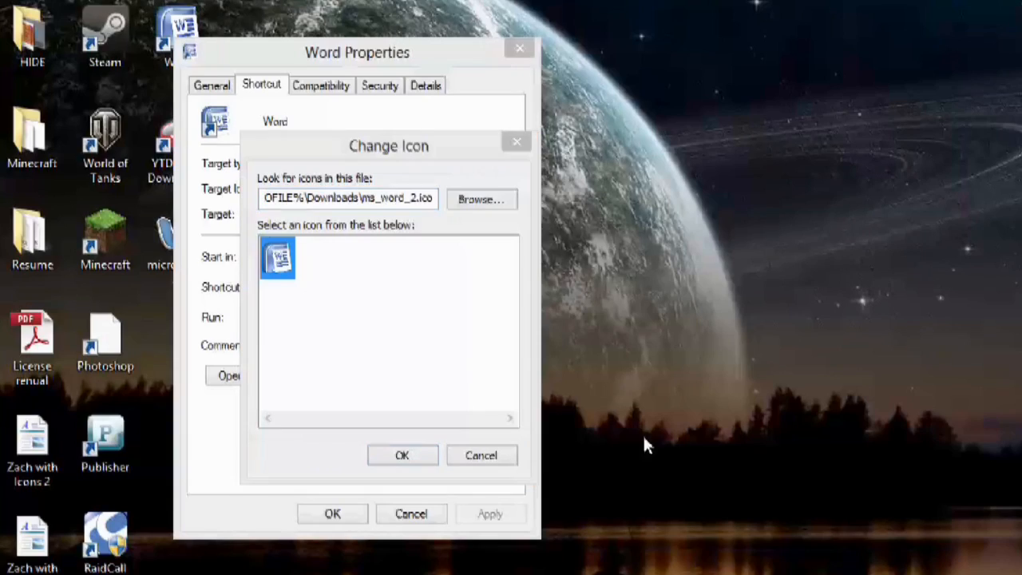
pyautogui.moveTo(365, 541)
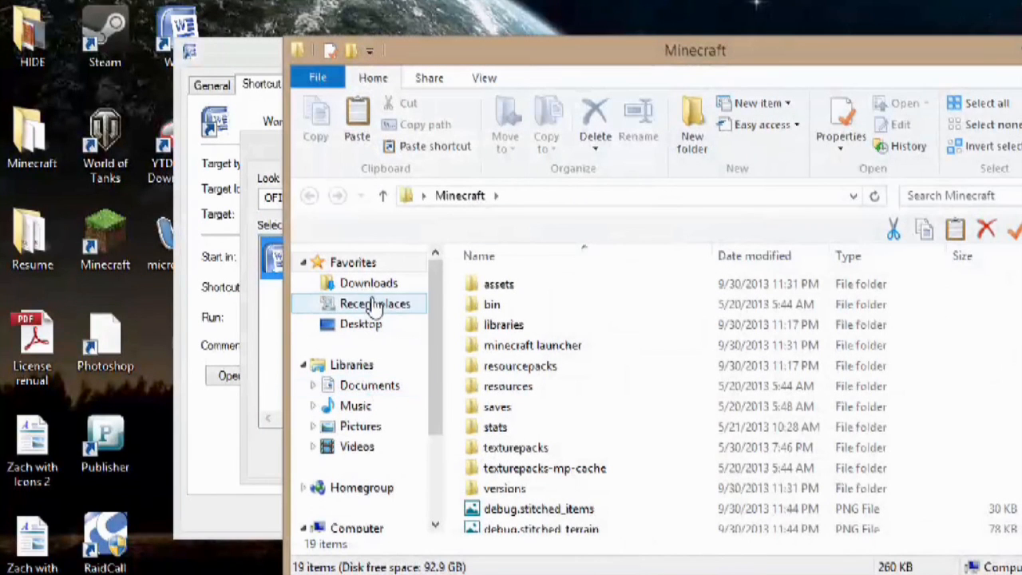
pyautogui.moveTo(412, 376)
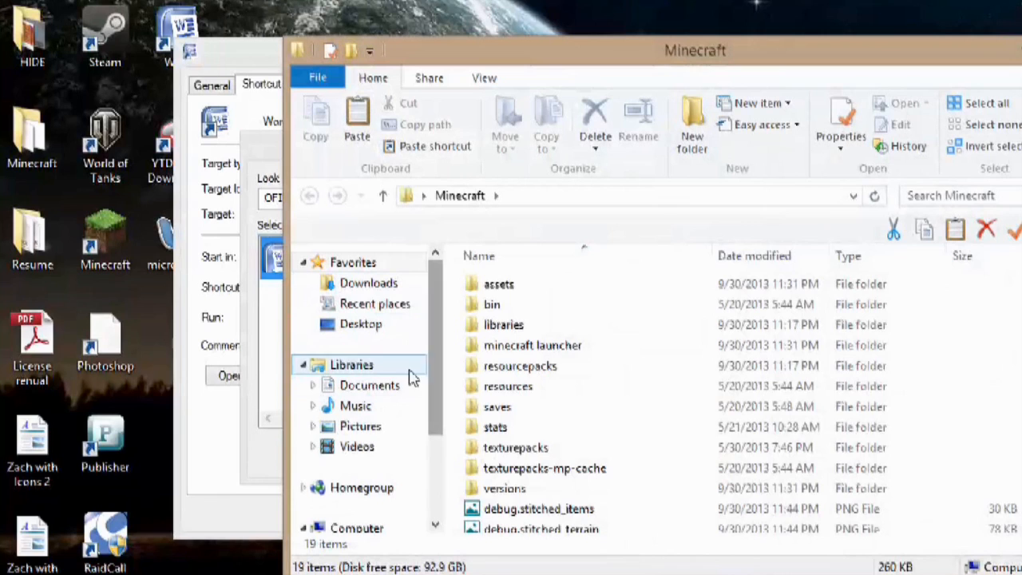
# Step: Navigate Explorer into the Icons folder under the Documents library
pyautogui.click(369, 385)
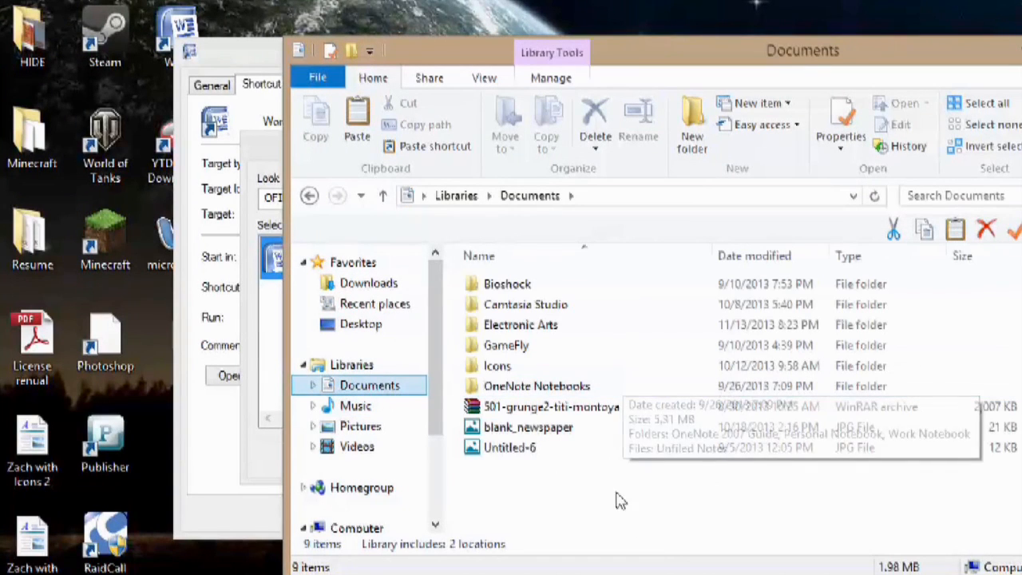
pyautogui.moveTo(530, 381)
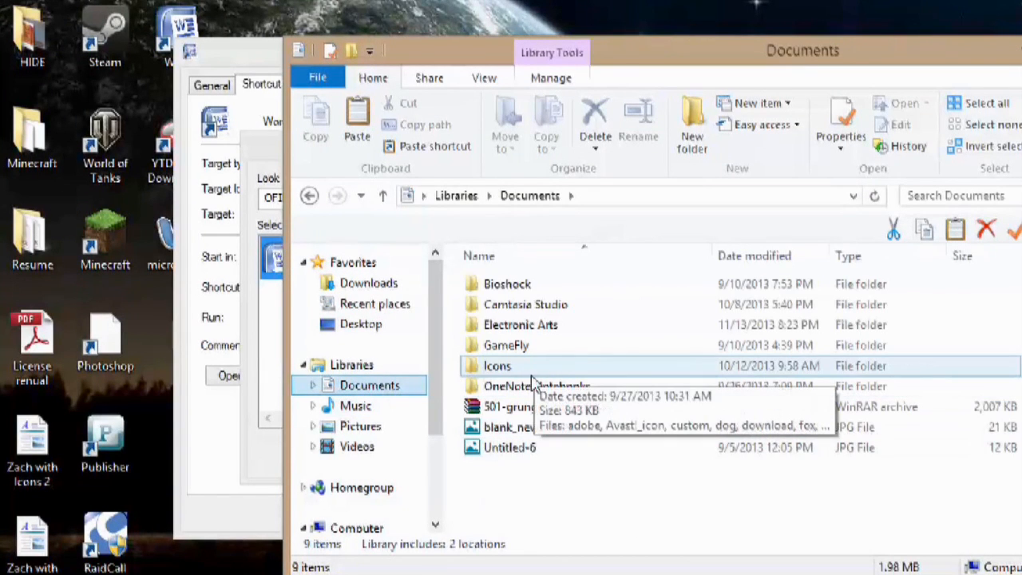
pyautogui.doubleClick(497, 366)
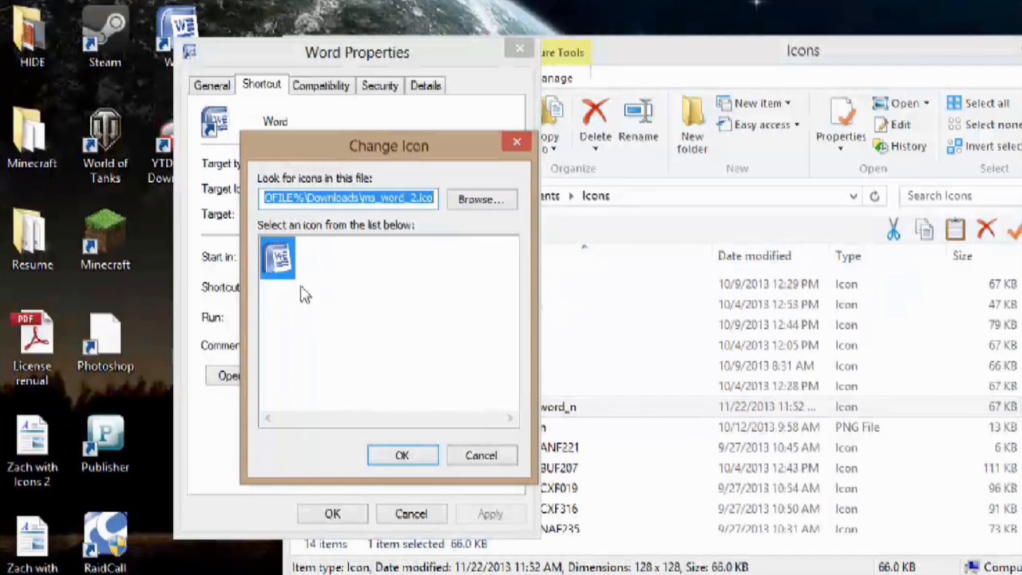
# Step: Browse to Documents\Icons, pick microsoft_word_n.ico and apply it to the Word shortcut
pyautogui.click(480, 198)
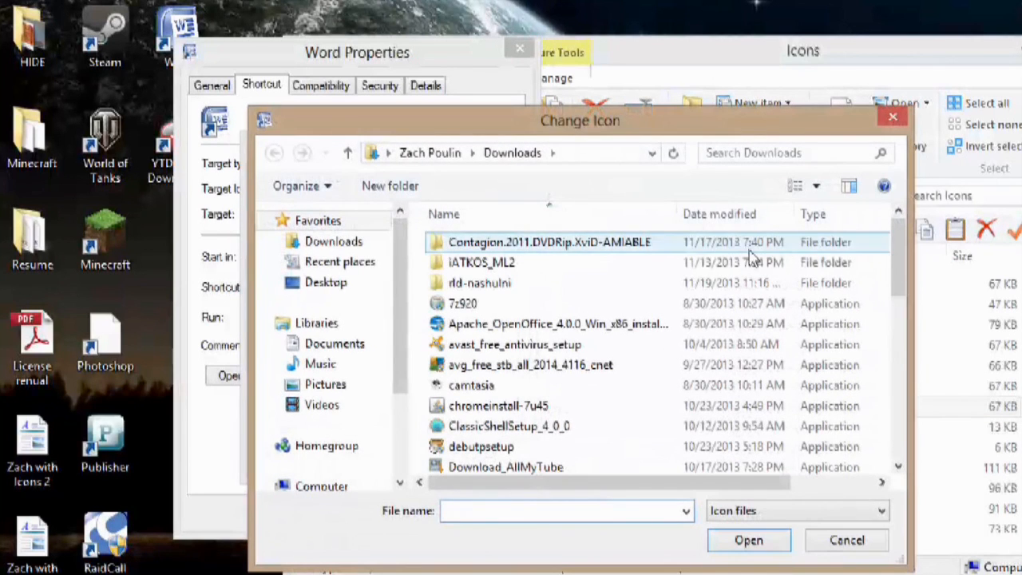
pyautogui.click(336, 344)
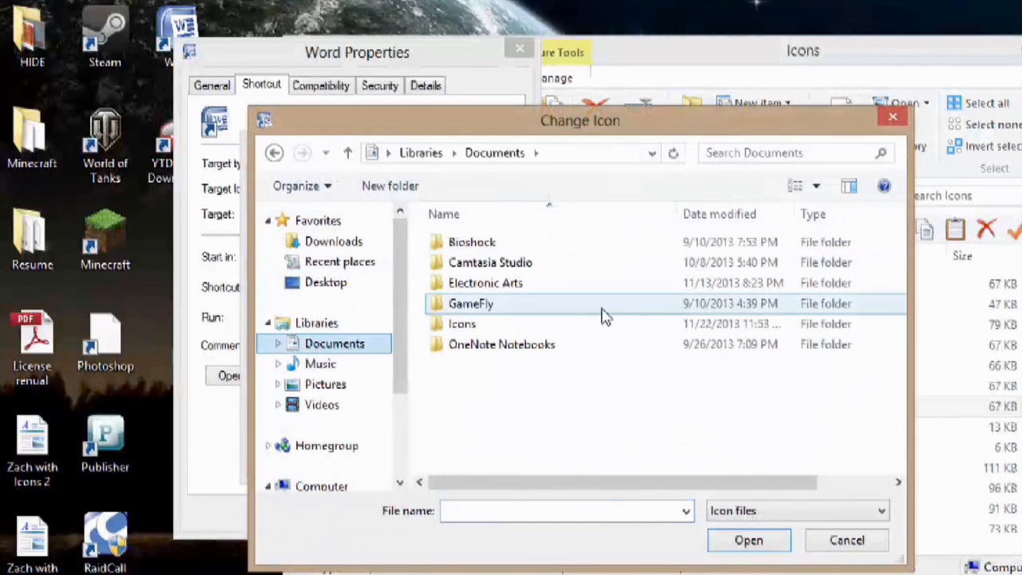
pyautogui.doubleClick(462, 323)
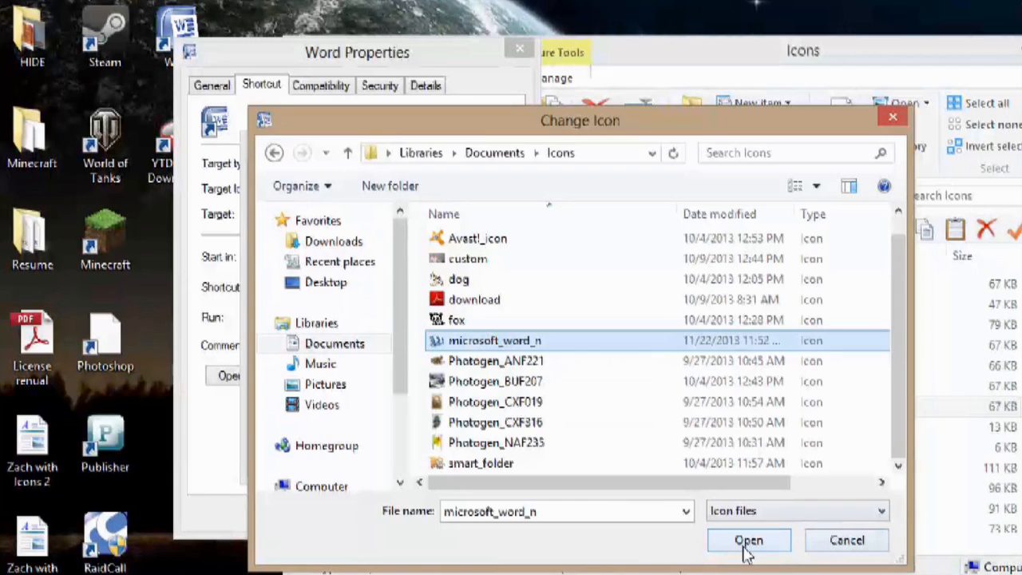
pyautogui.click(748, 540)
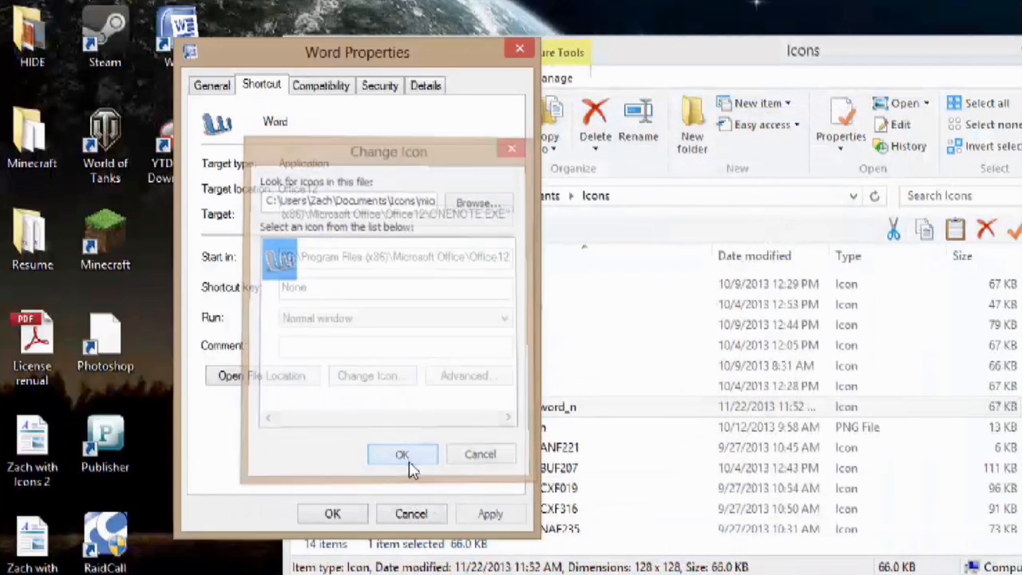
pyautogui.click(403, 454)
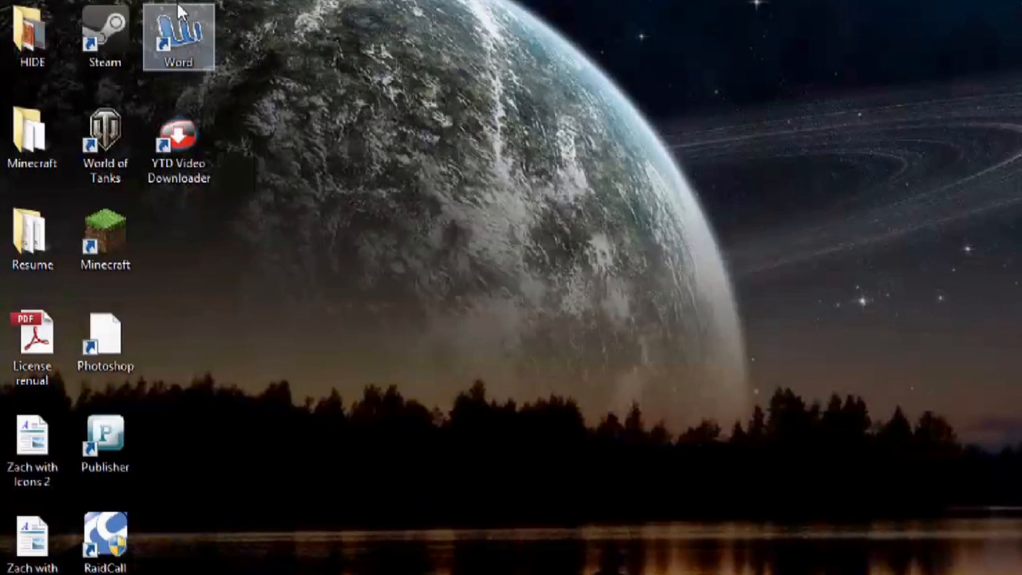
pyautogui.moveTo(247, 88)
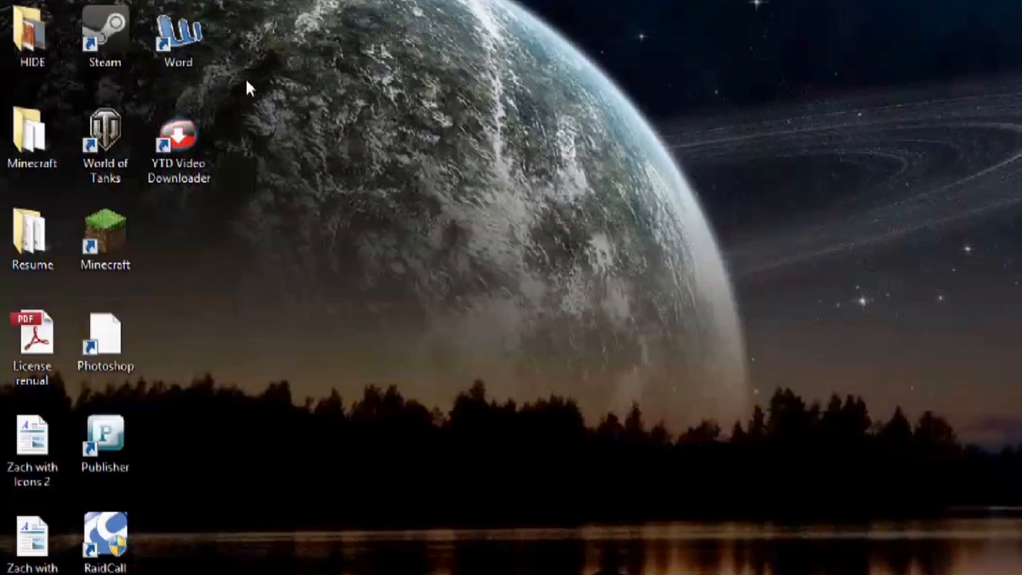
pyautogui.moveTo(199, 416)
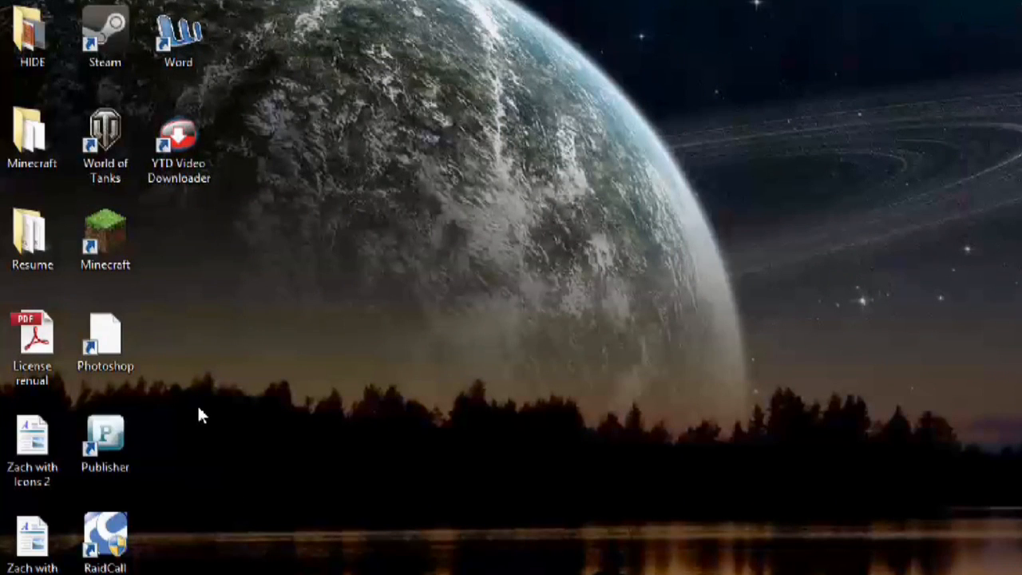